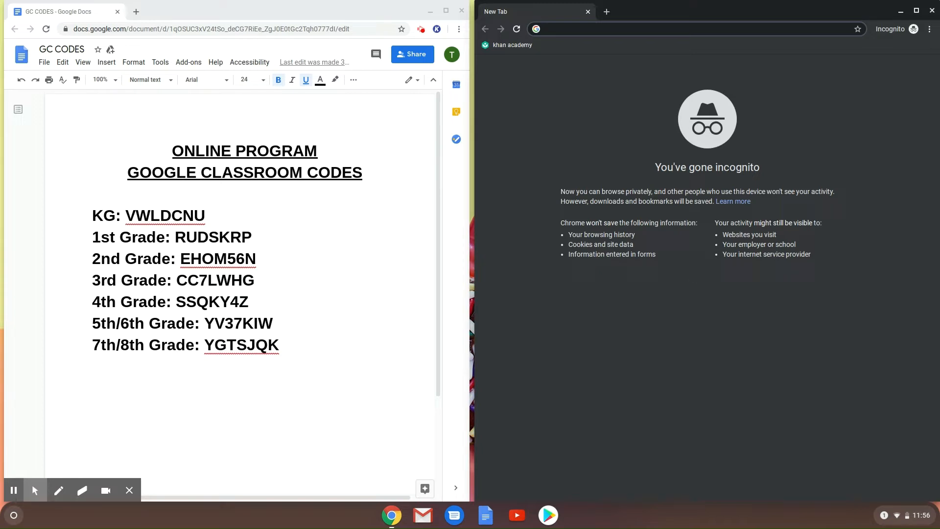
mouse_move(604, 112)
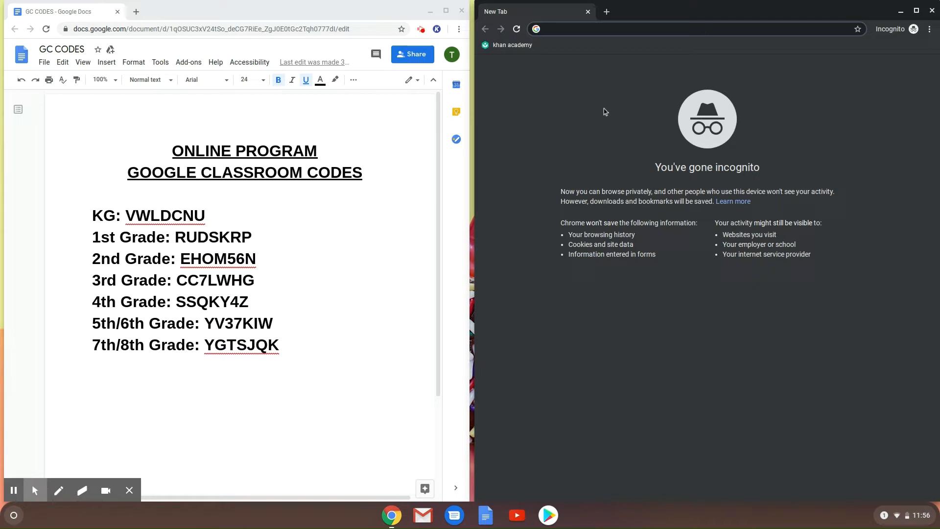
mouse_move(844, 410)
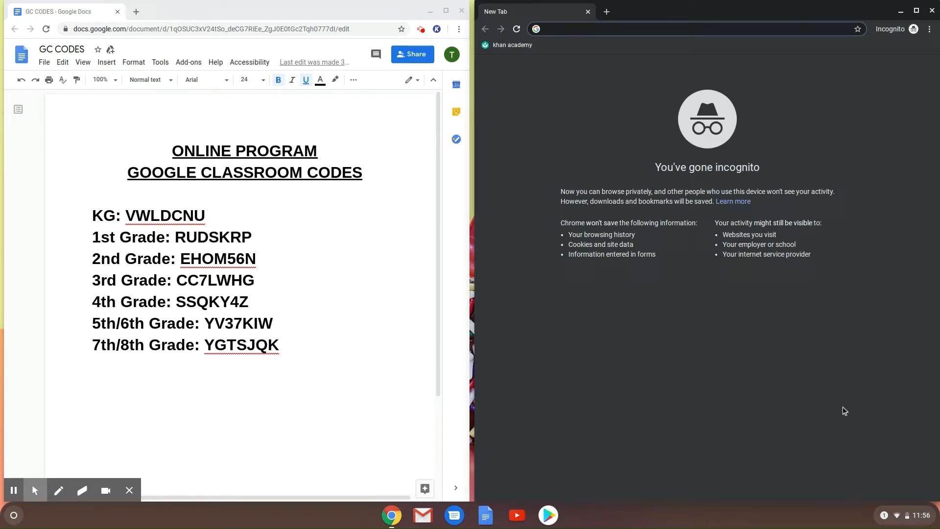
mouse_move(787, 388)
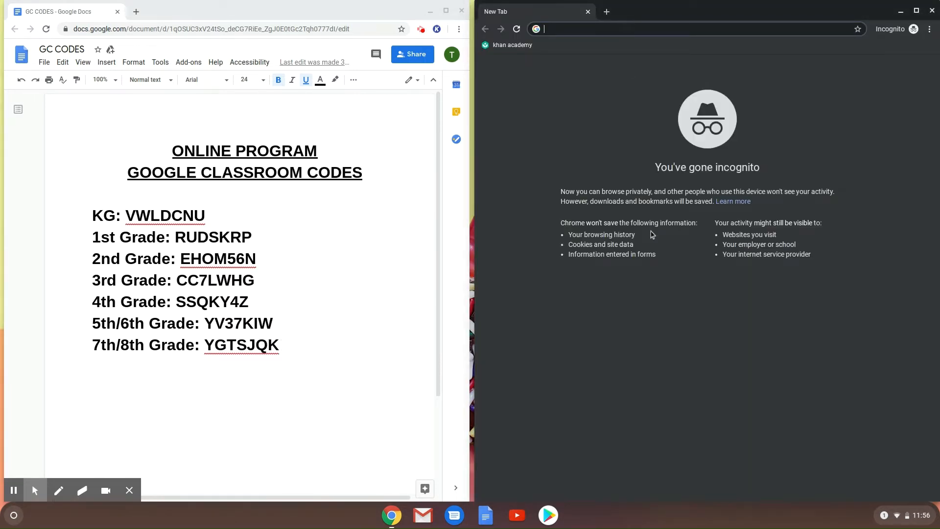
mouse_move(585, 149)
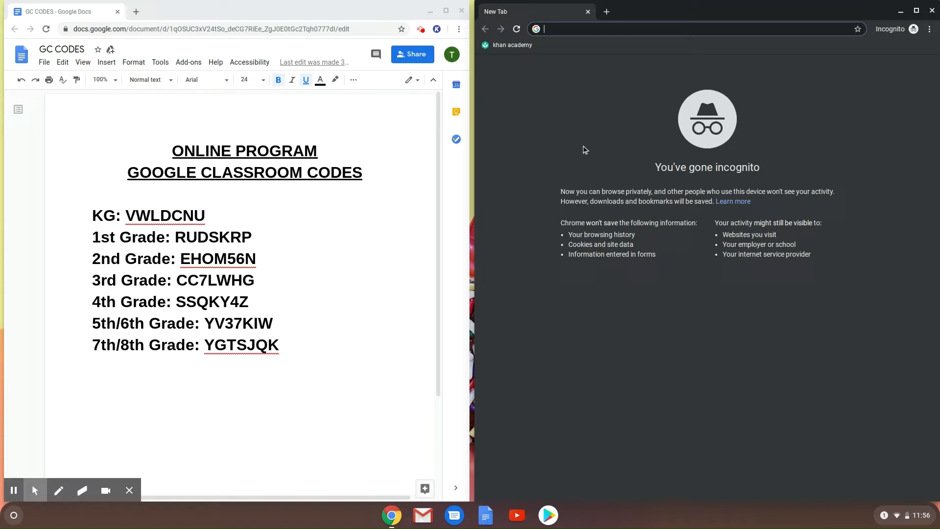
- Enter classroom.google.com in the incognito tab's address bar
type("classroom.google.com")
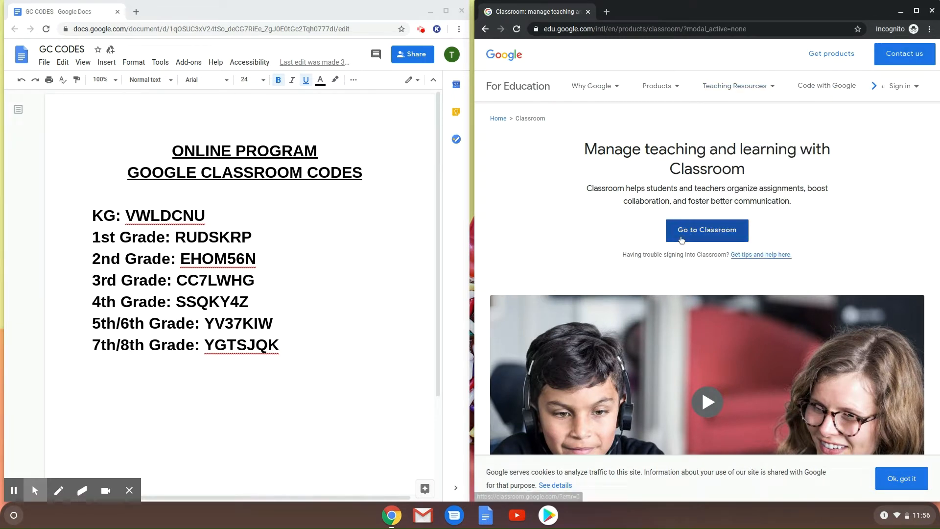
- Start signing in with a partial email, then abandon and return to the Classroom page
left_click(706, 230)
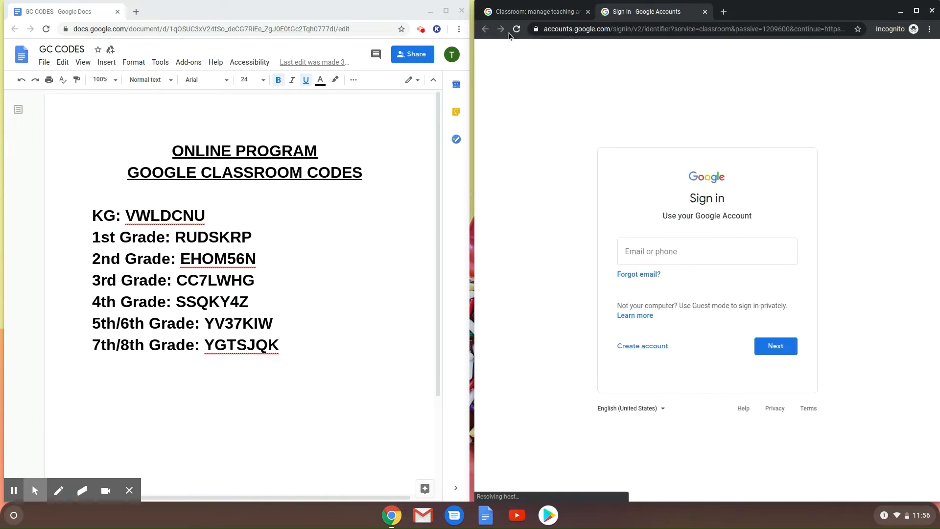
left_click(706, 251)
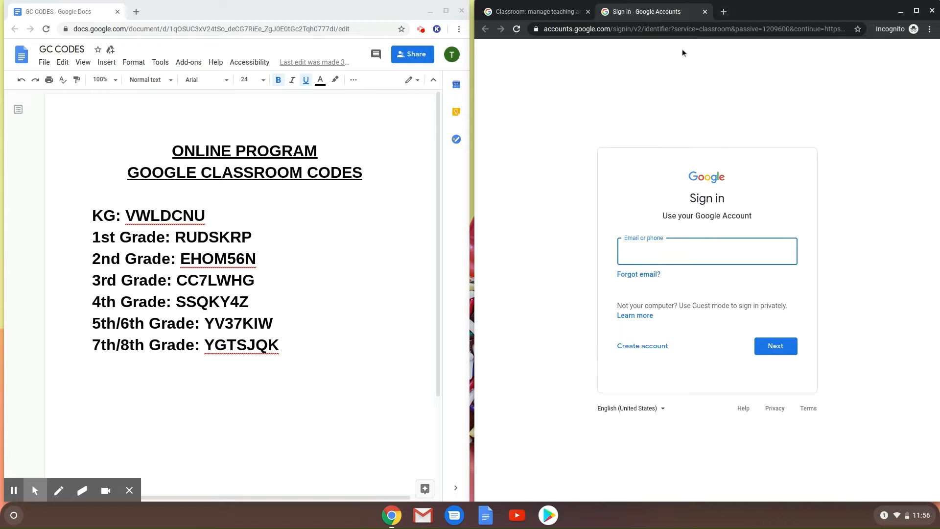
type("clla")
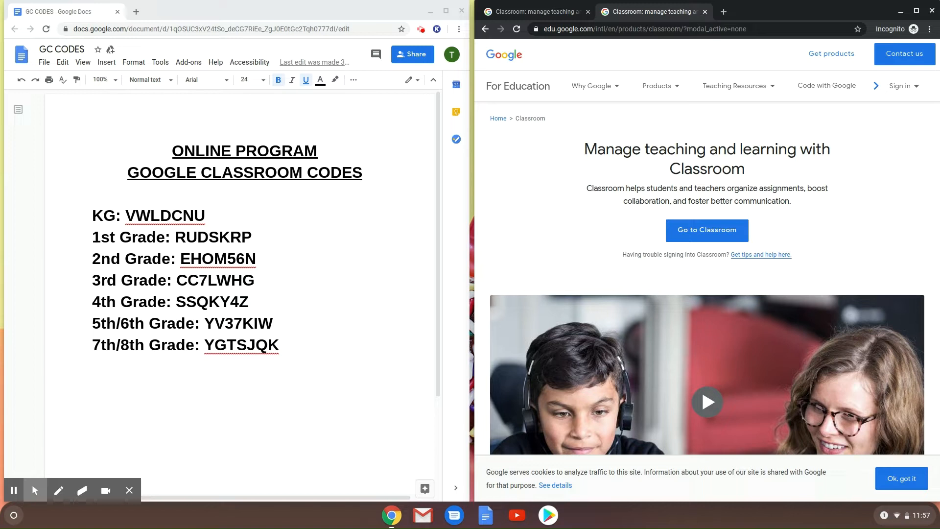
mouse_move(713, 206)
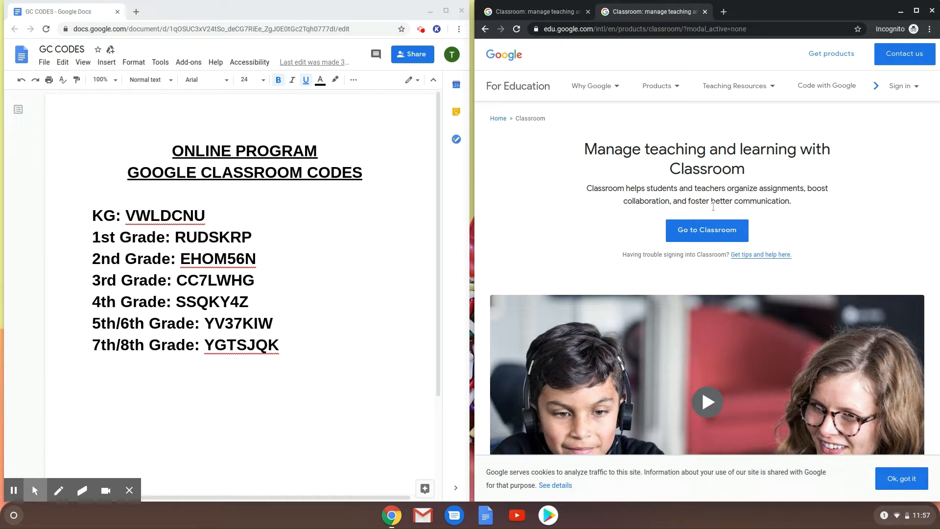
left_click(899, 86)
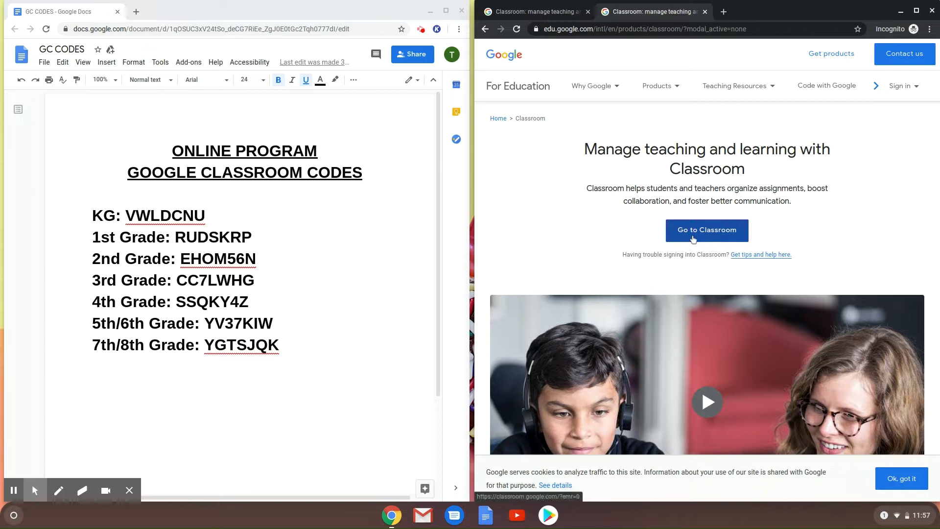
left_click(706, 230)
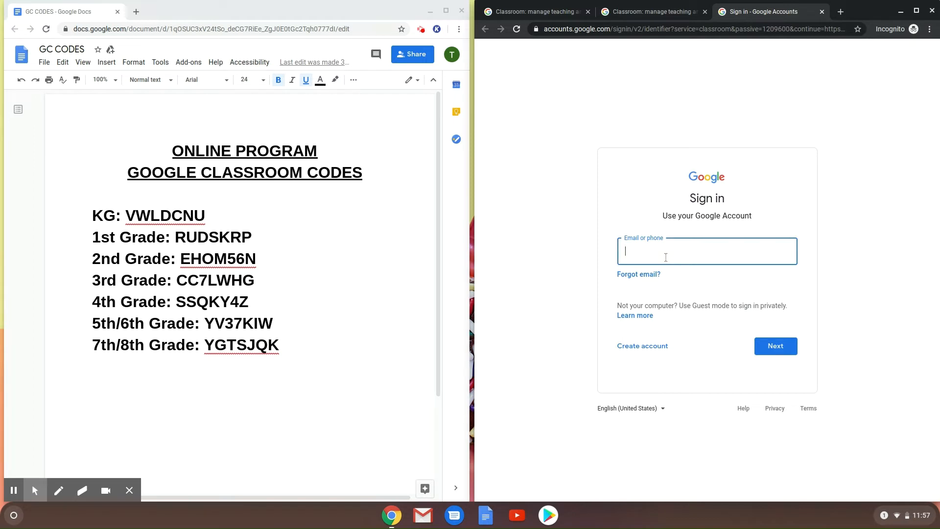
left_click(706, 251)
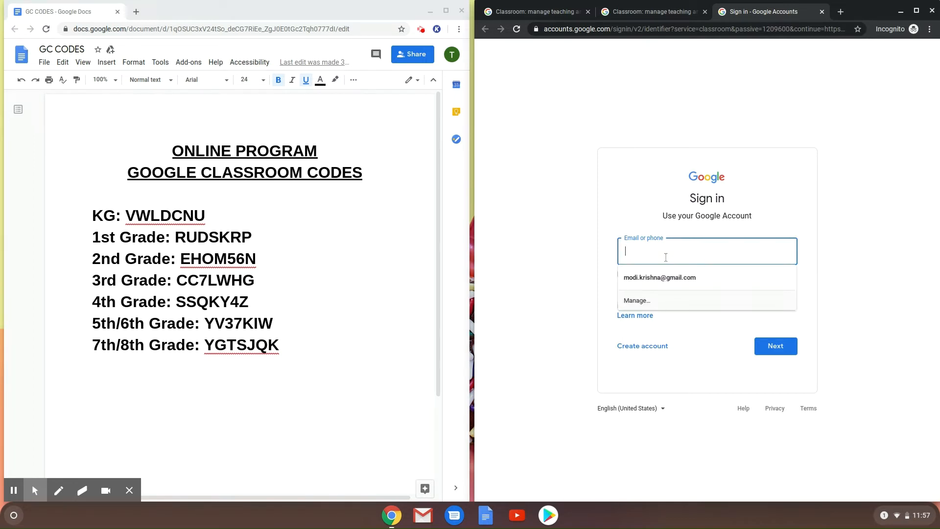
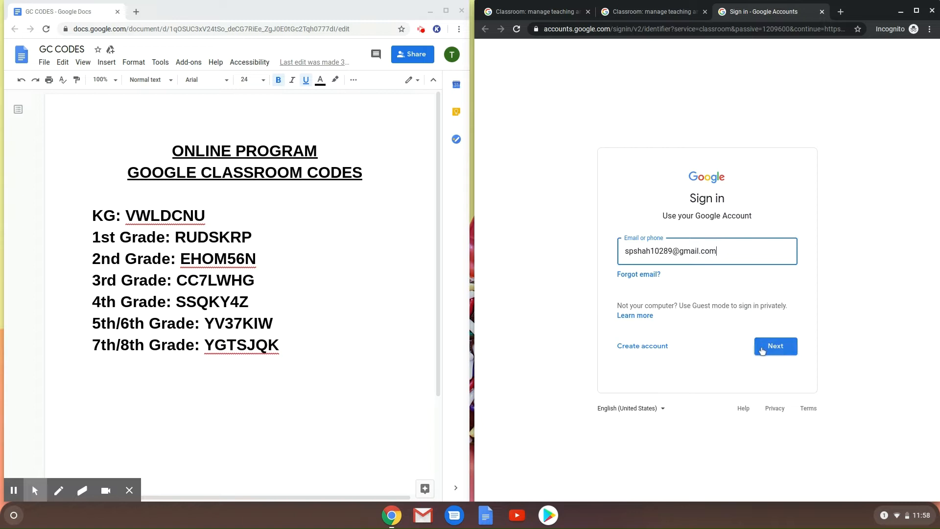
left_click(775, 346)
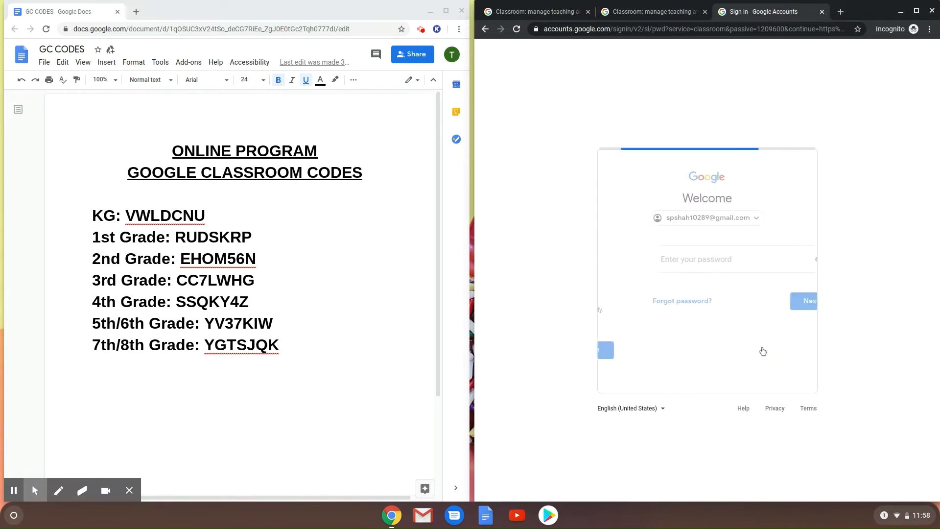
- Enter the account password and finish signing in
left_click(707, 259)
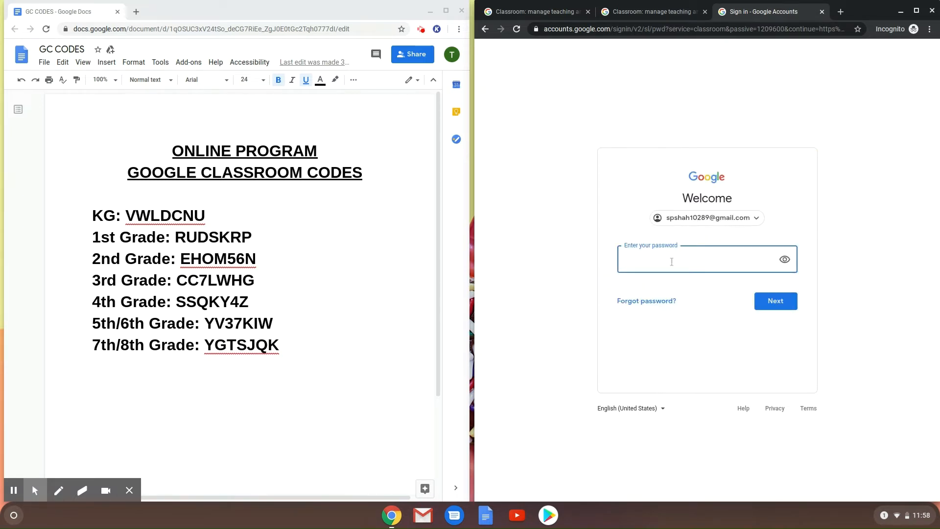
type("password")
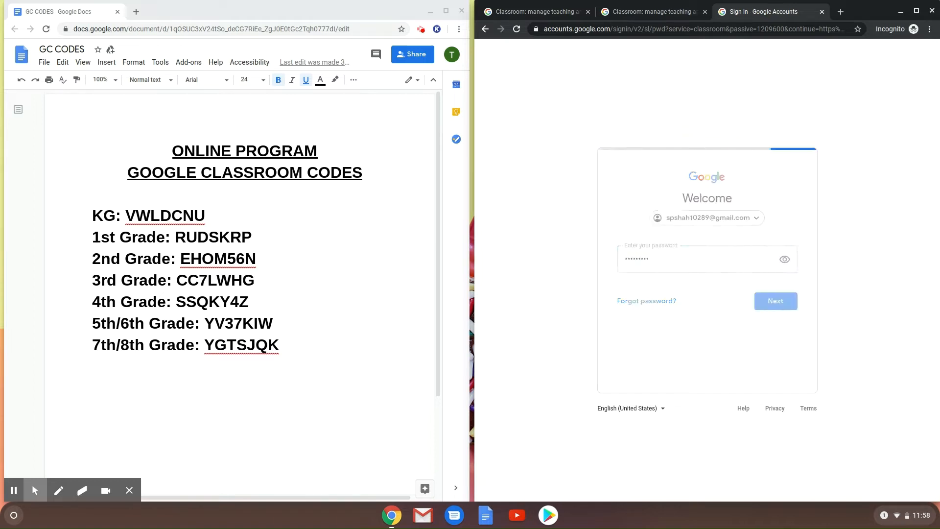
left_click(775, 300)
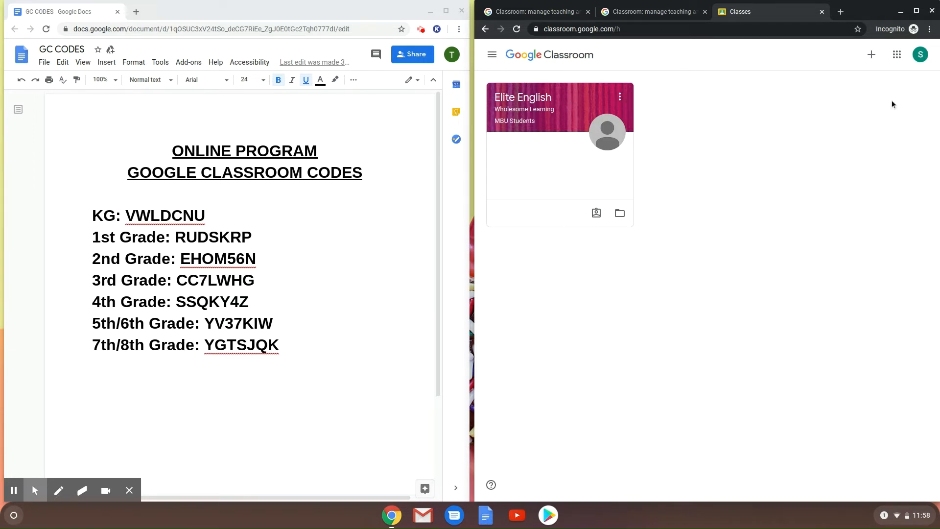
mouse_move(872, 55)
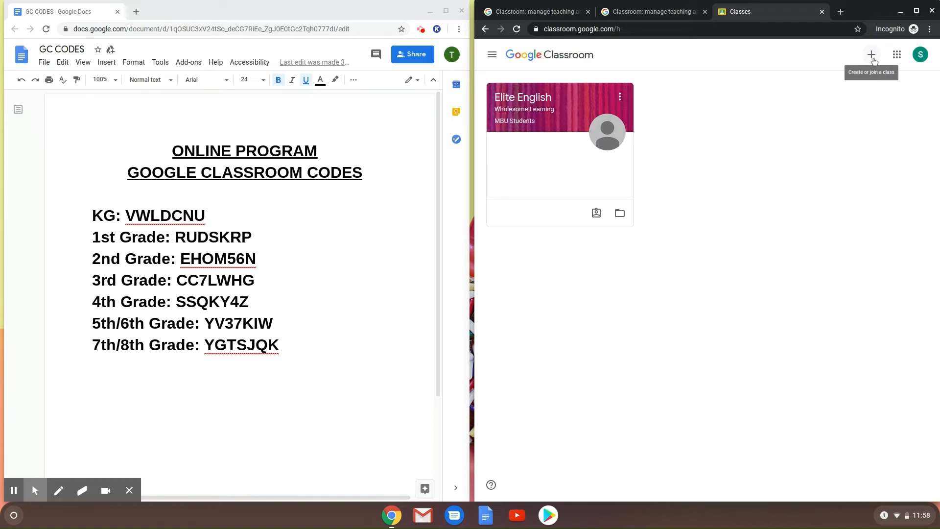
- Choose Join class from the + menu and select a code in the GC CODES doc
left_click(871, 54)
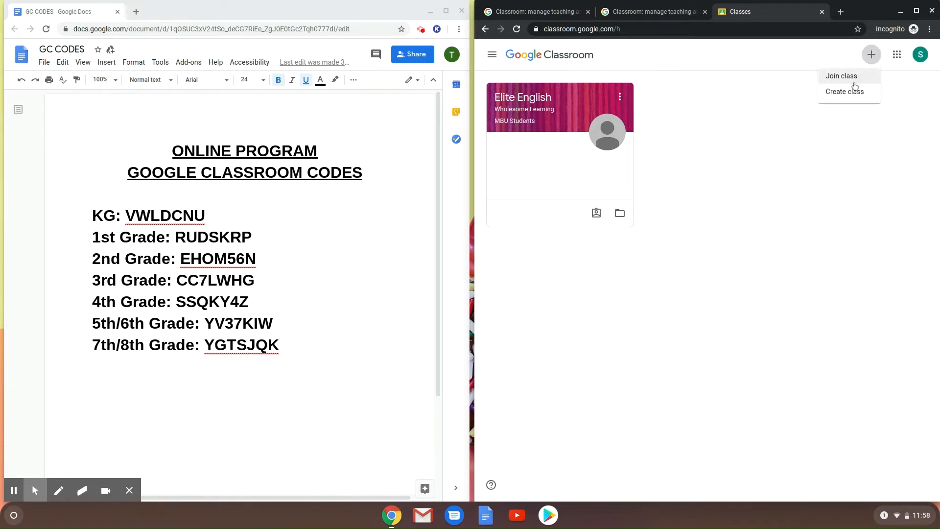
left_click(841, 75)
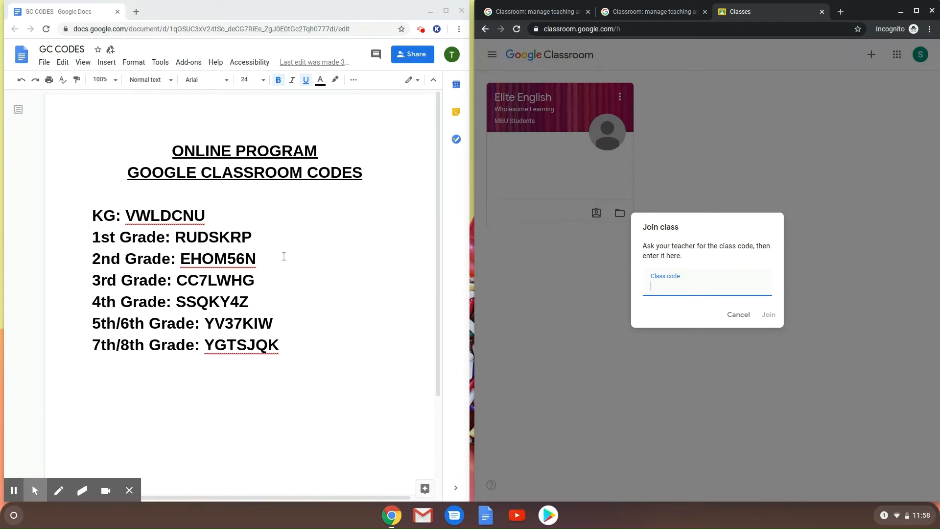
double_click(165, 215)
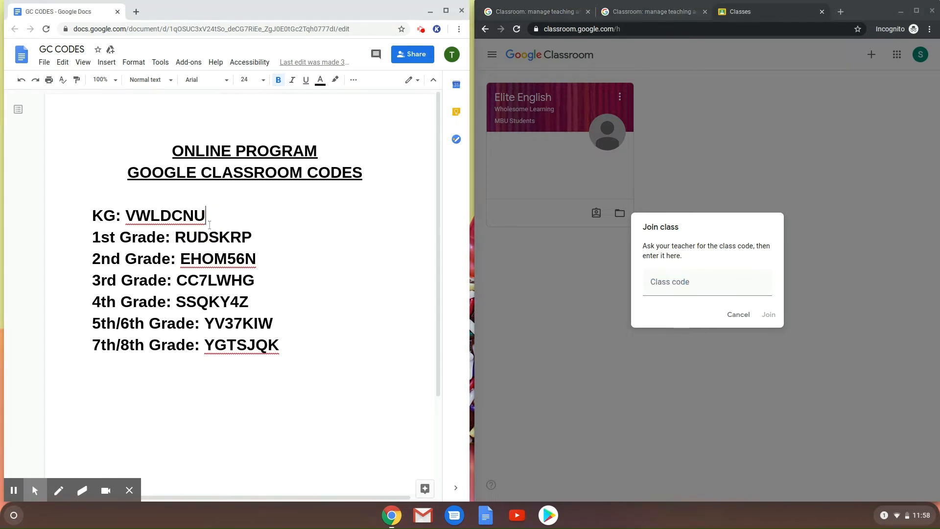
key("enter")
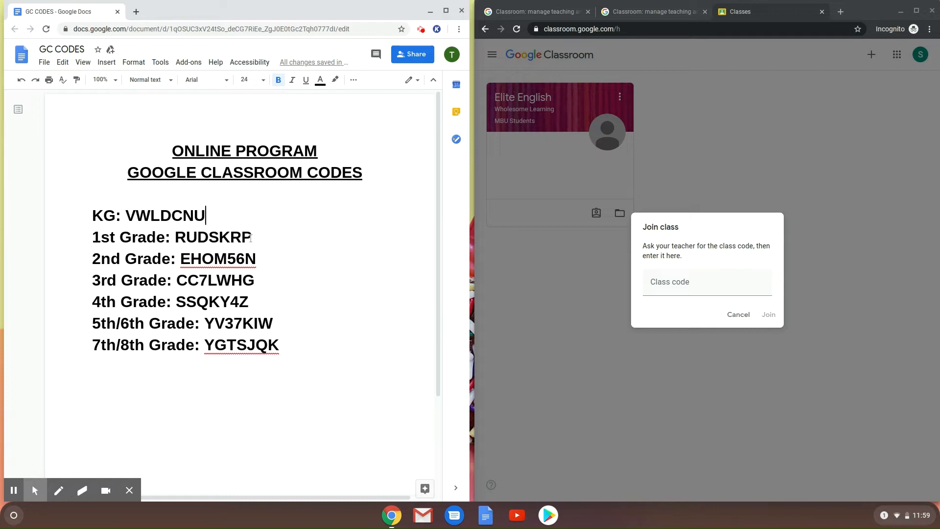
double_click(217, 258)
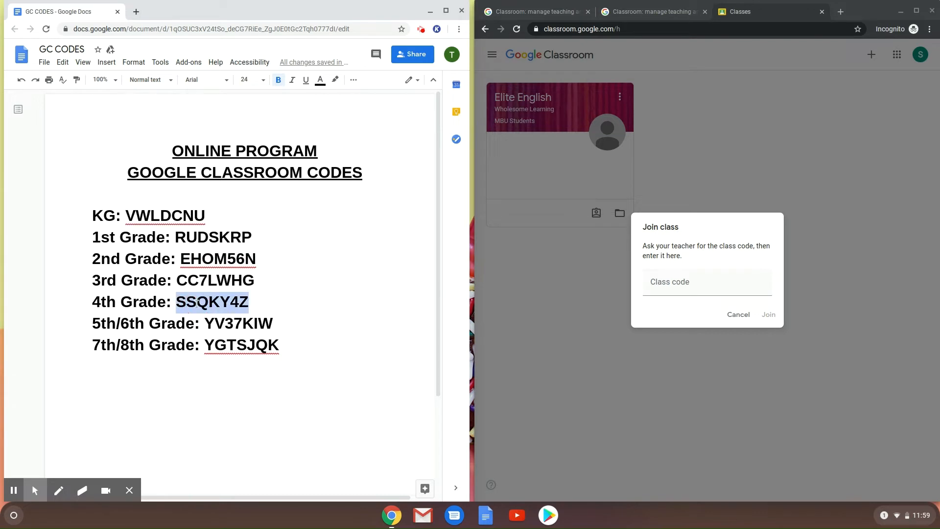
left_click(706, 282)
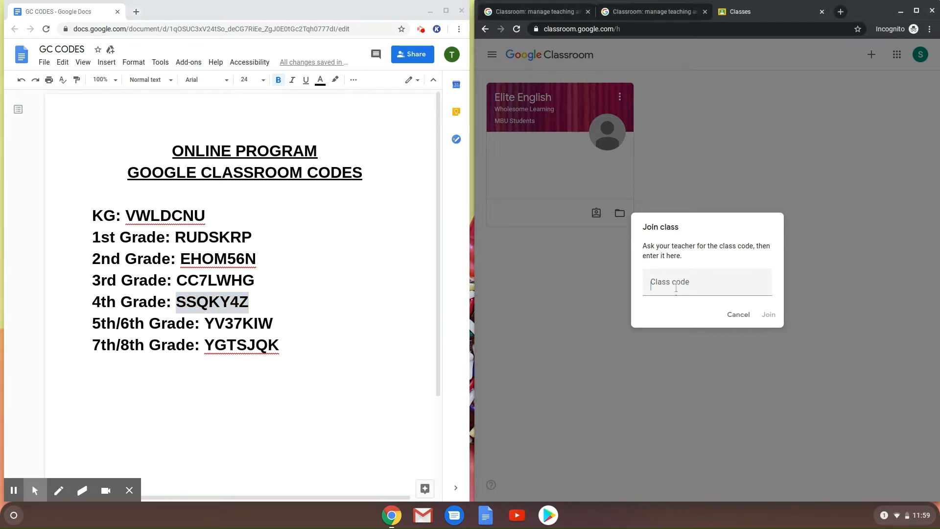
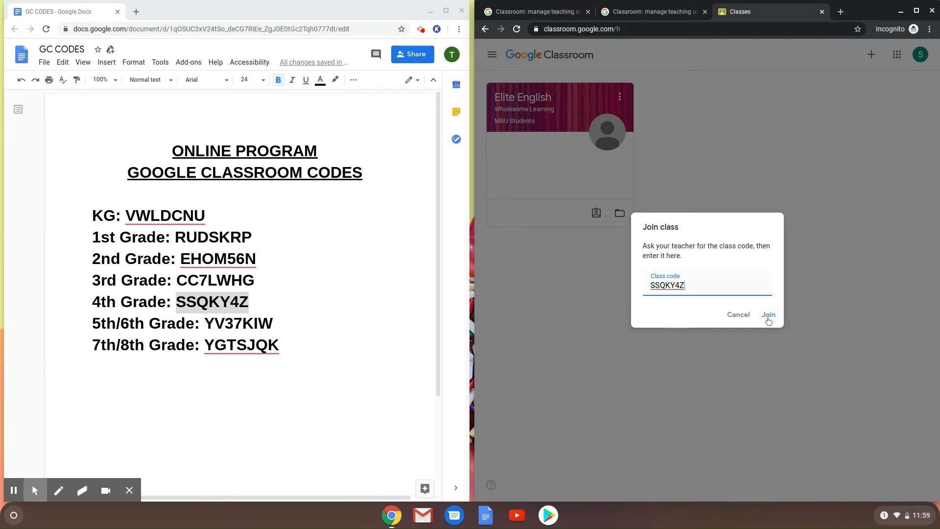
left_click(769, 314)
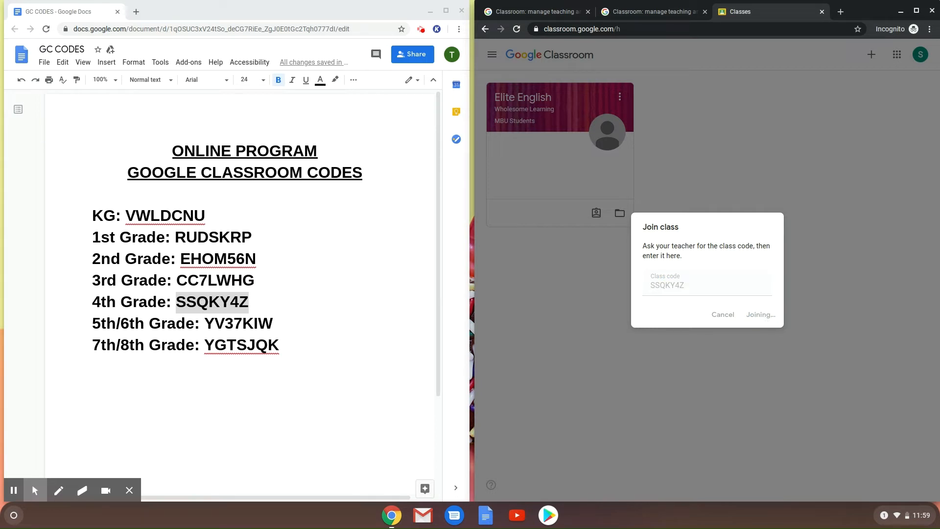
left_click(760, 315)
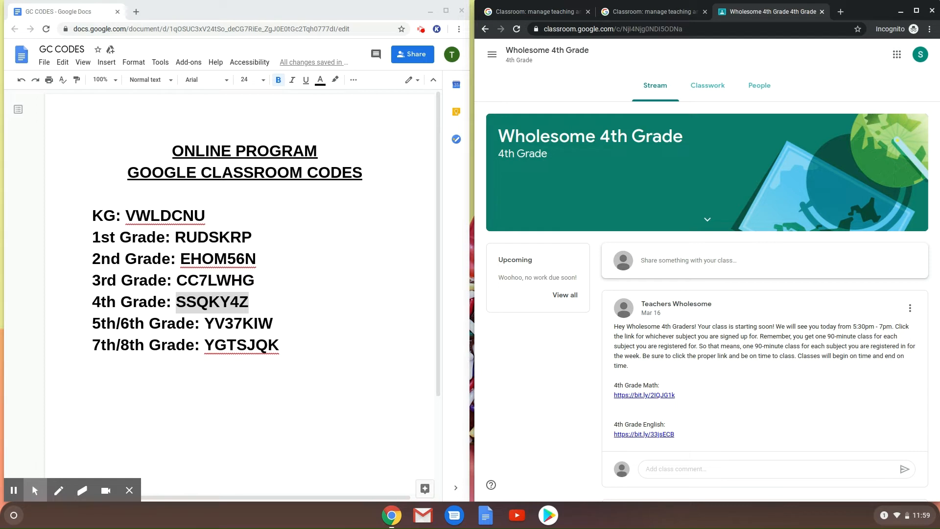
mouse_move(498, 70)
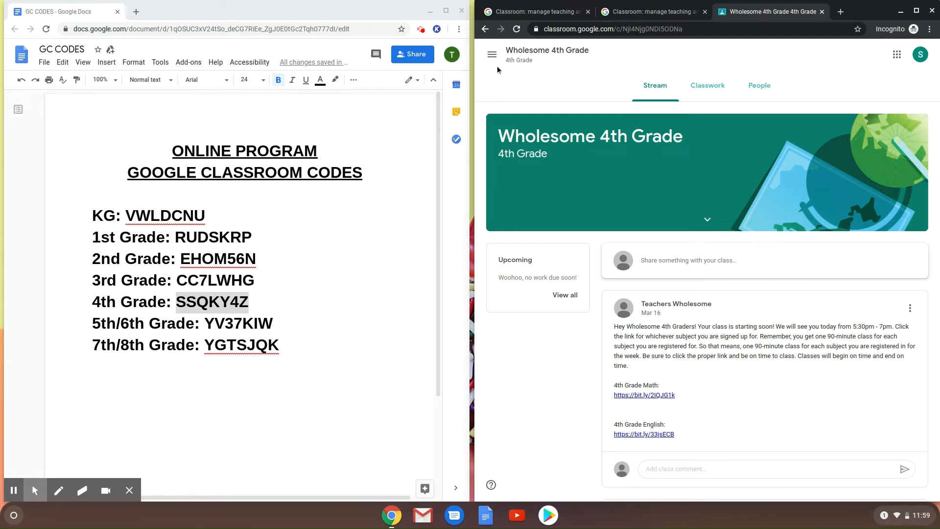
left_click(492, 54)
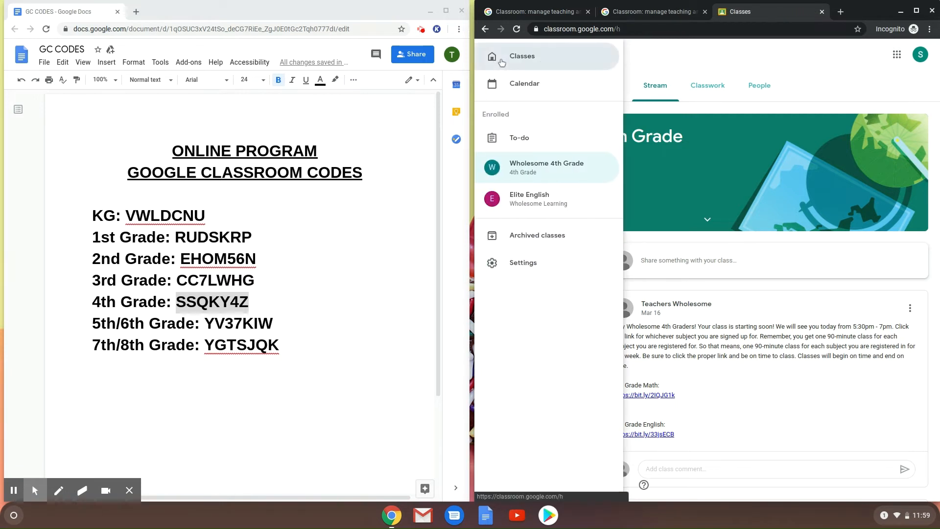
left_click(521, 56)
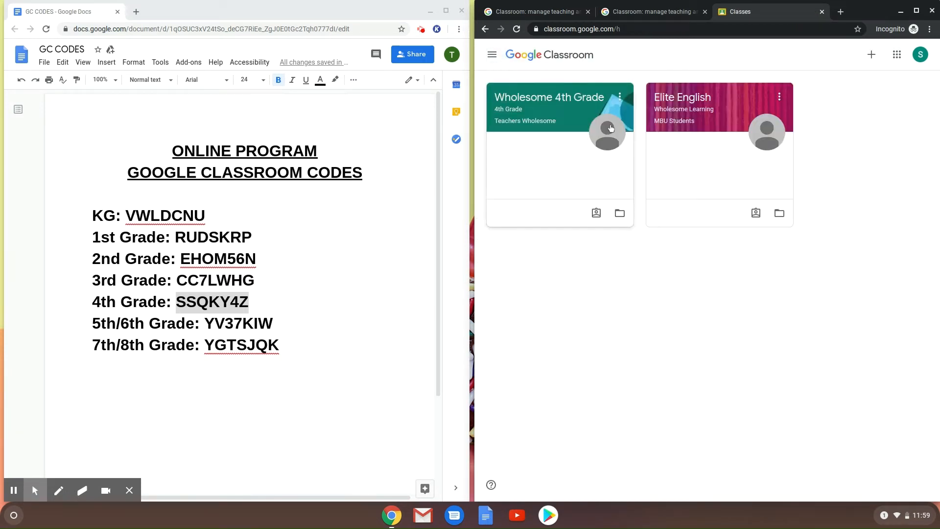
mouse_move(569, 109)
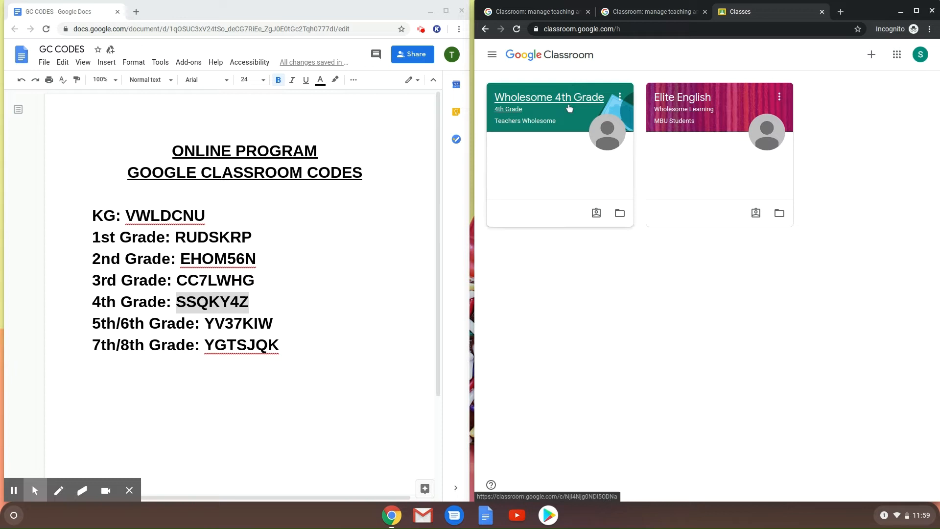
left_click(547, 97)
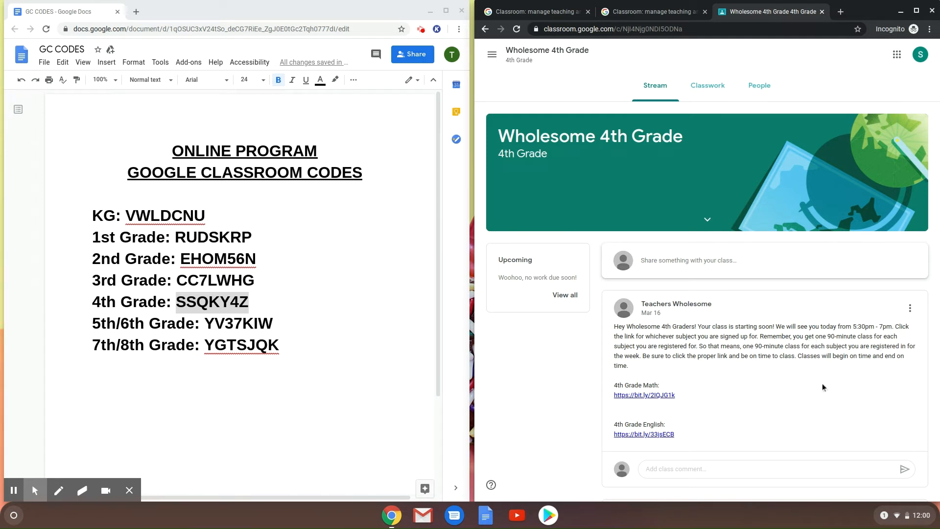
mouse_move(751, 354)
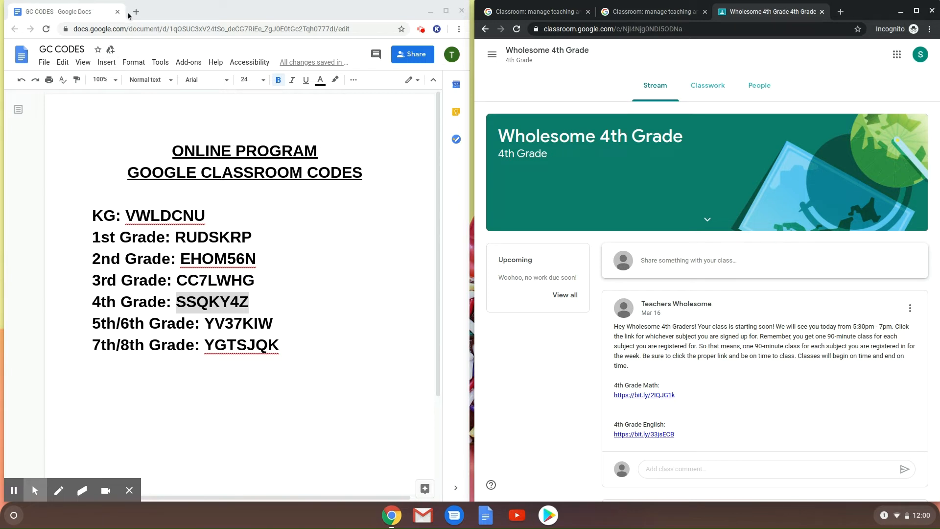
- Open a new tab and begin typing in the address bar
type("c;a")
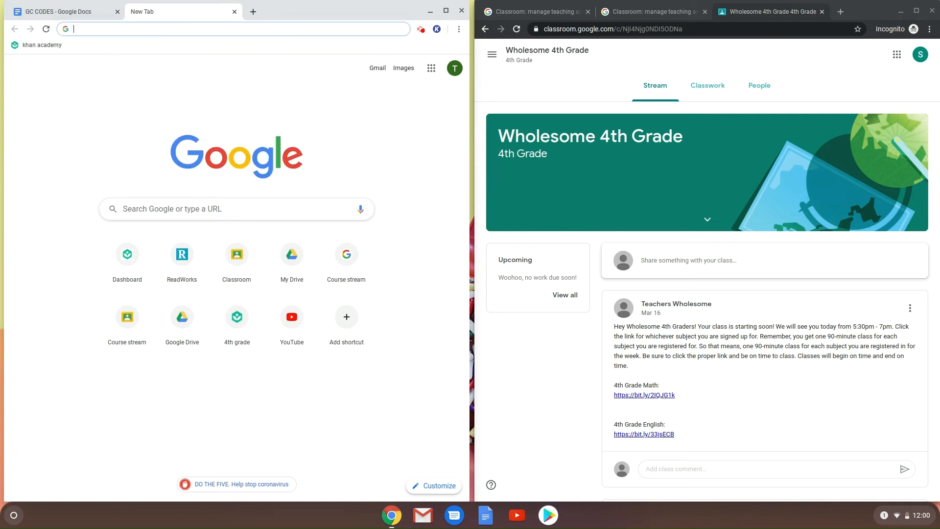
- Open the Wholesome Online Schedule document from recent Google Docs documents
type("on")
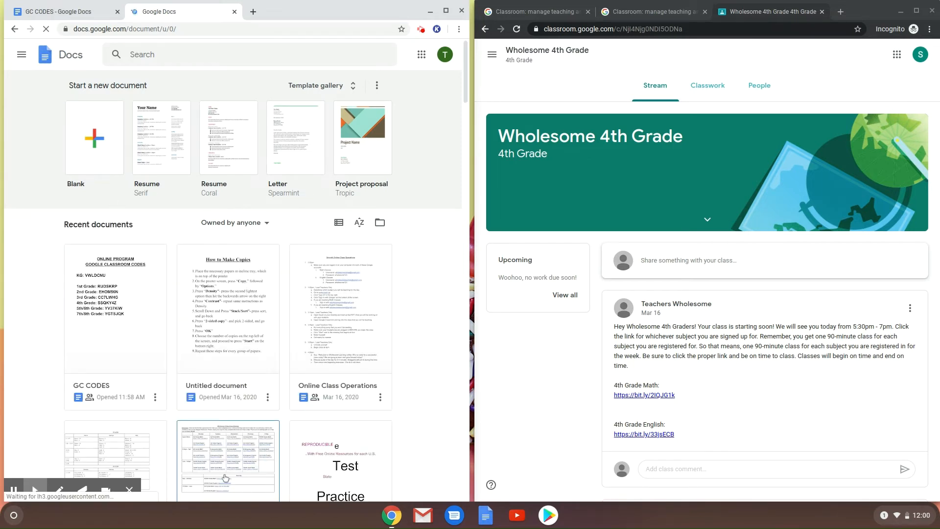
left_click(228, 456)
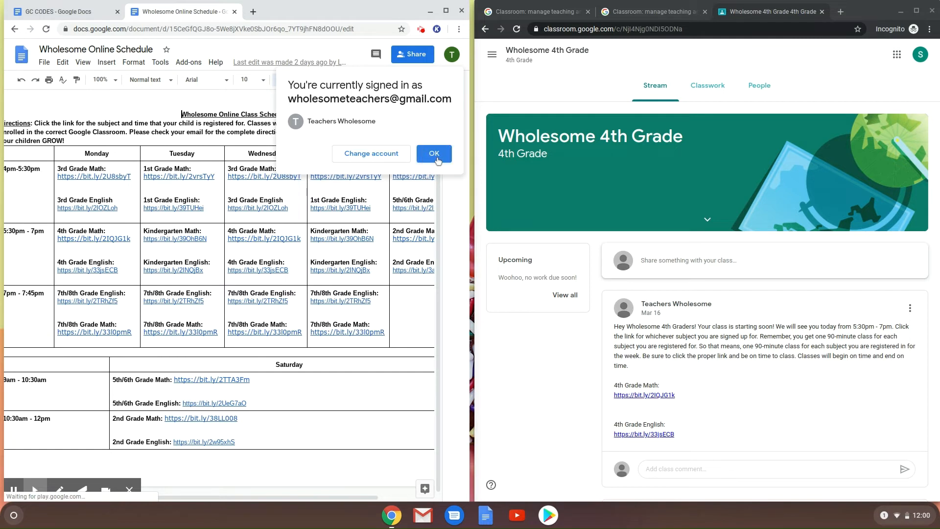
- Dismiss the signed-in notice, review the schedule table, then return to GC CODES
left_click(435, 153)
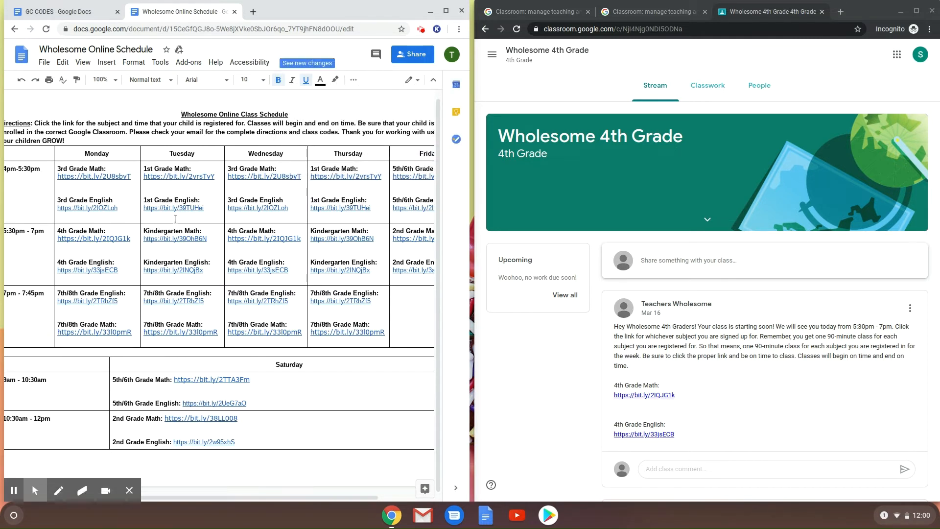
mouse_move(291, 214)
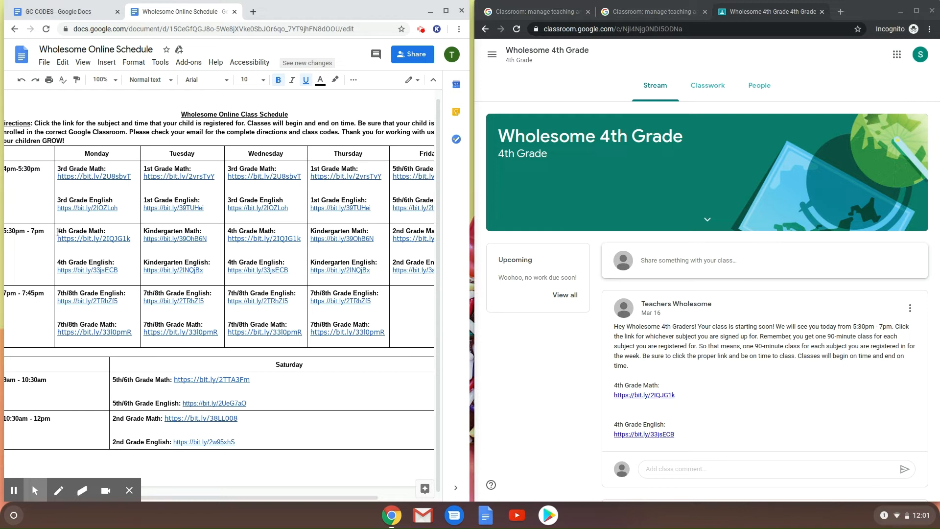
left_click_drag(57, 230, 120, 269)
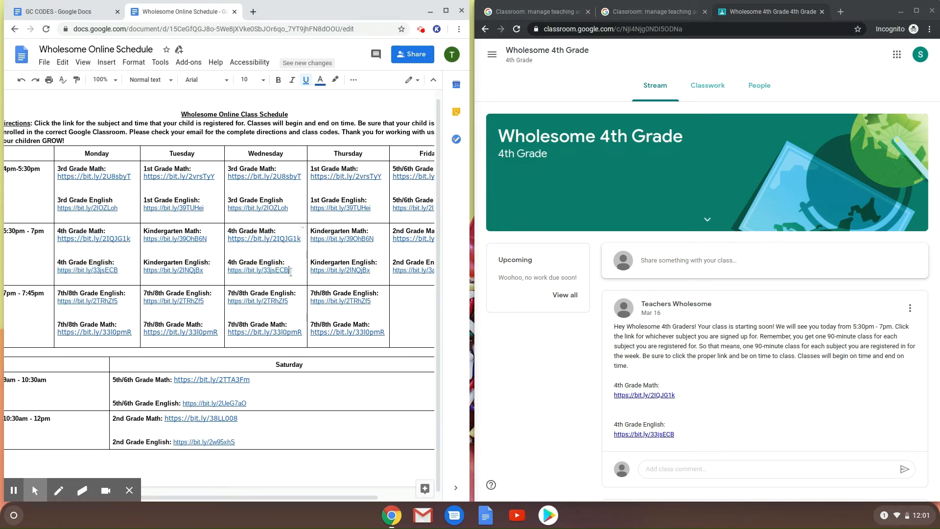
scroll("down", 3)
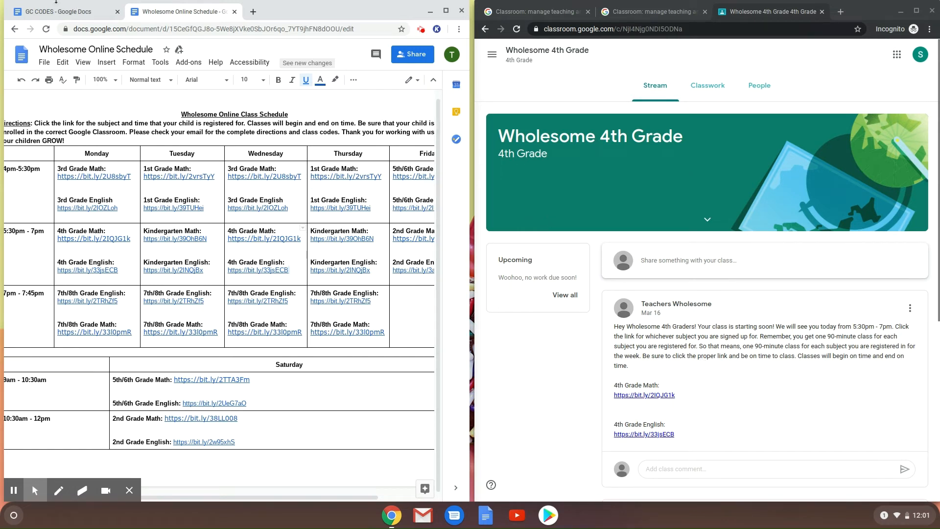
left_click(57, 10)
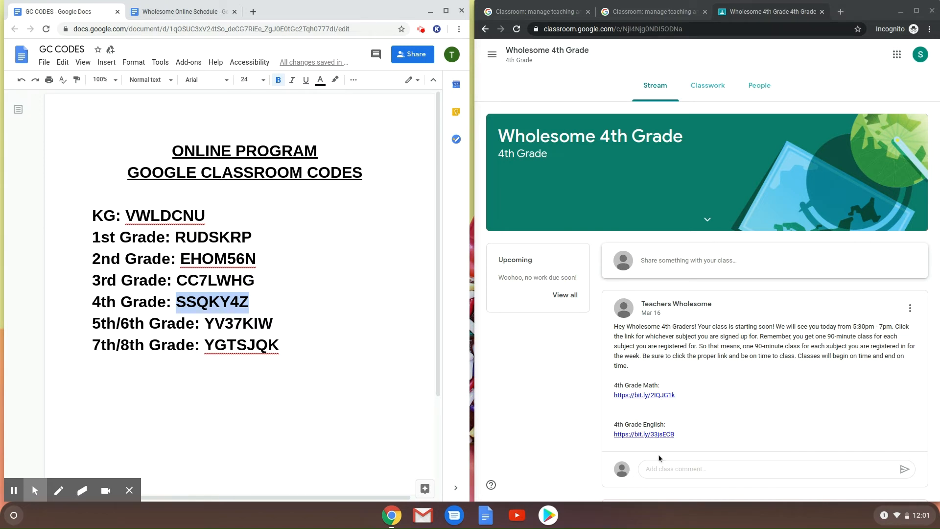
mouse_move(678, 423)
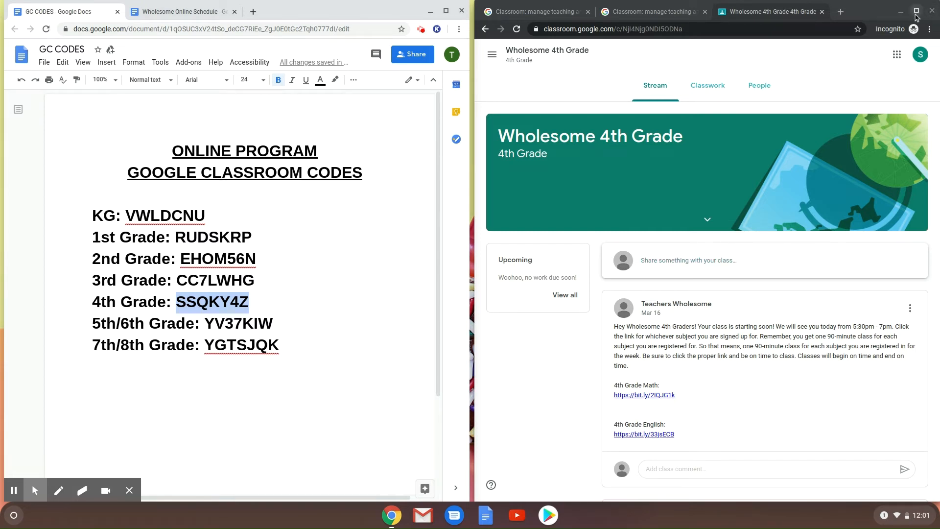
- Maximize the Classroom window and scroll through the Mar 16 class schedule announcement
left_click(916, 11)
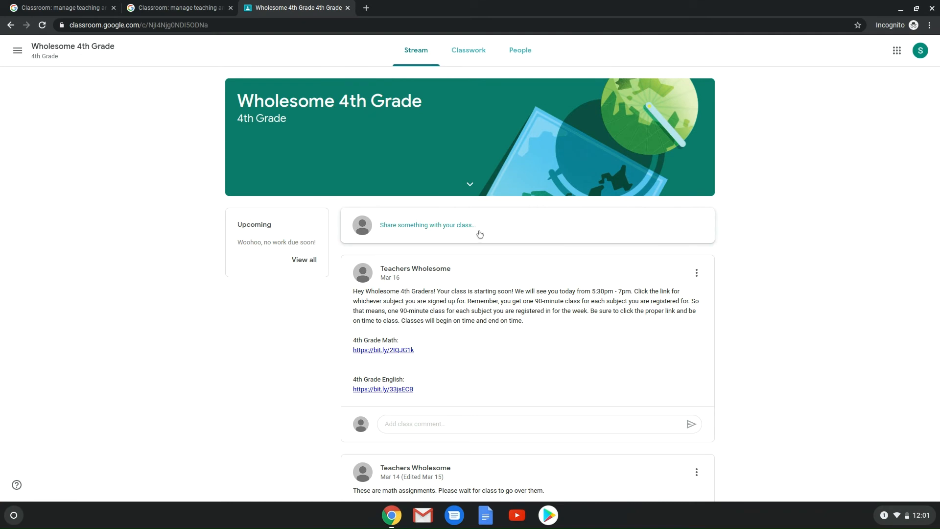
mouse_move(523, 272)
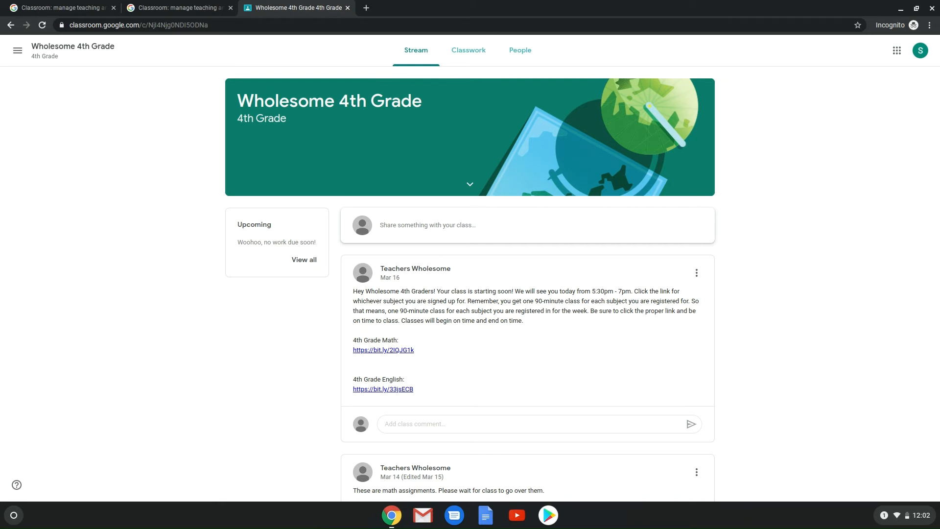
scroll("down", 3)
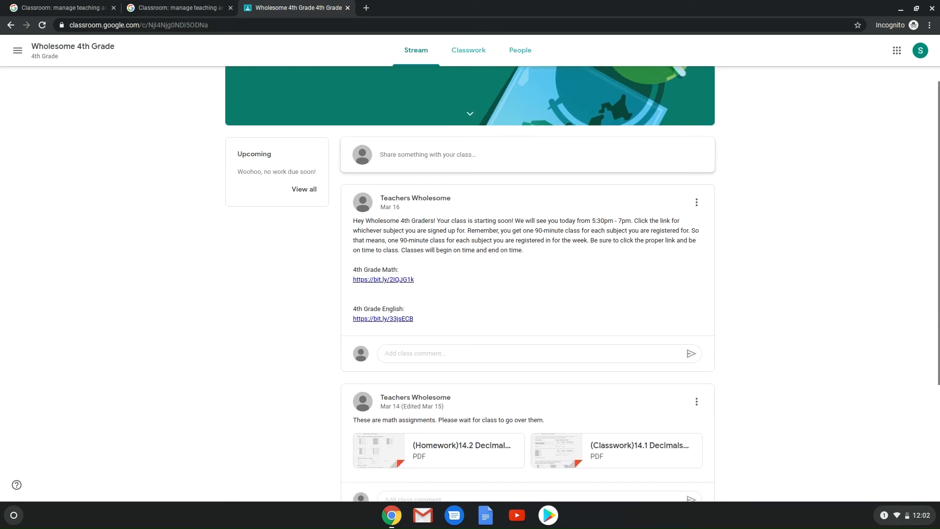
scroll("down", 3)
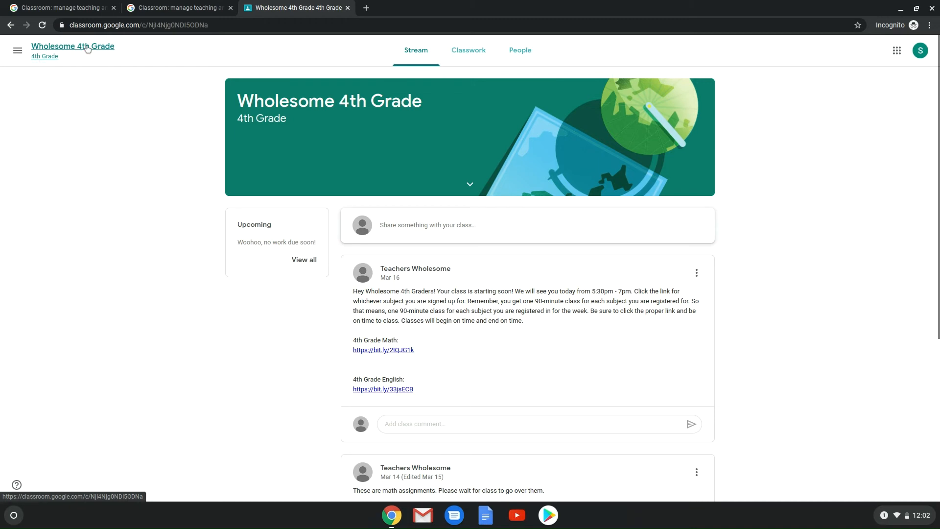
mouse_move(89, 50)
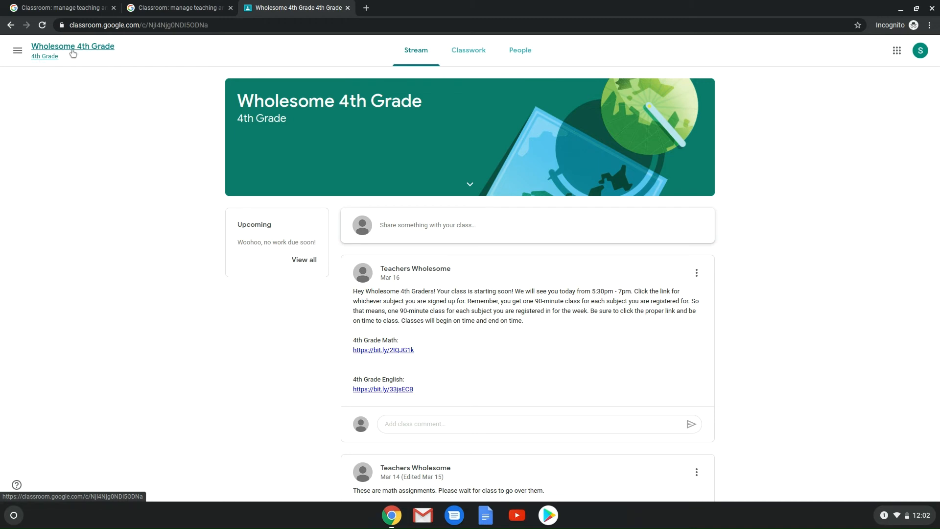
mouse_move(111, 125)
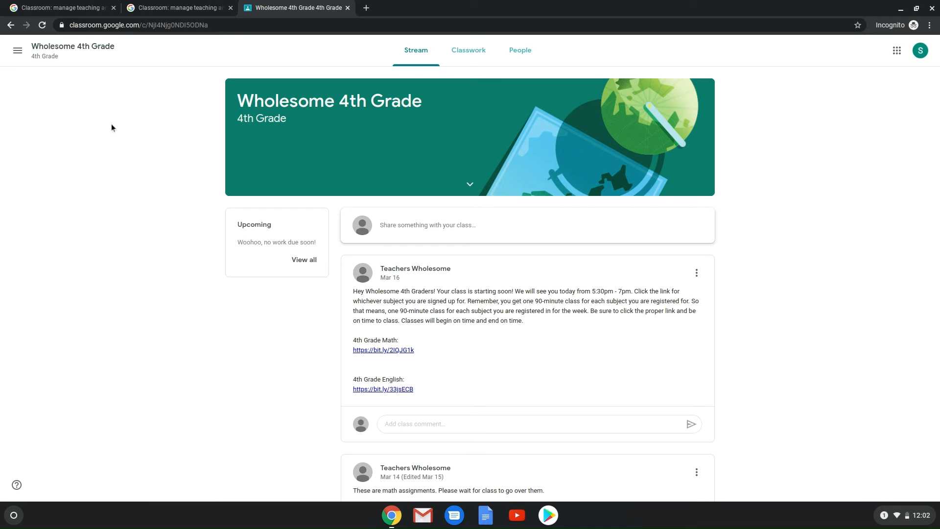
mouse_move(304, 259)
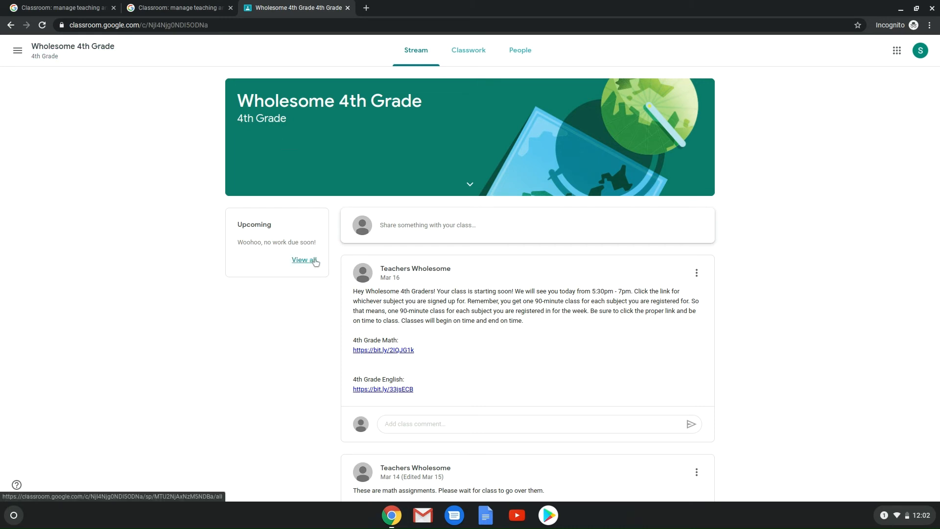
mouse_move(371, 286)
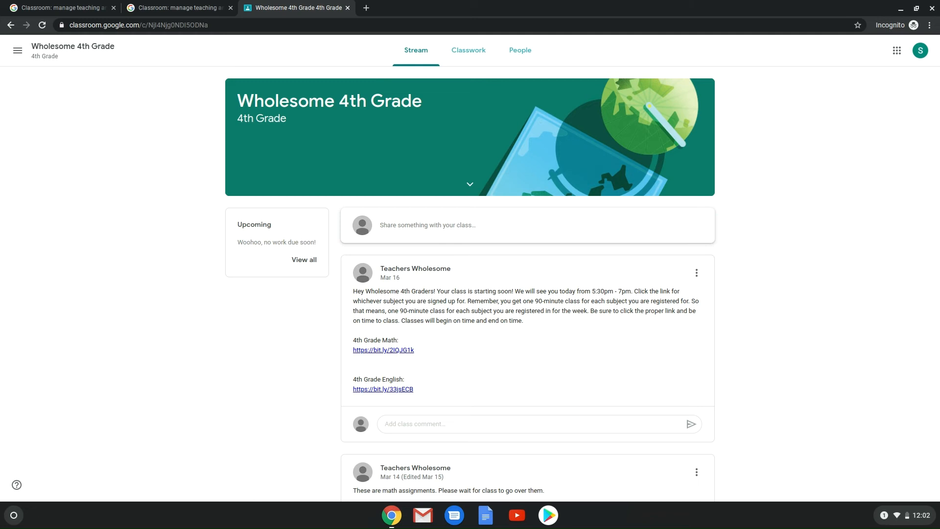
mouse_move(468, 50)
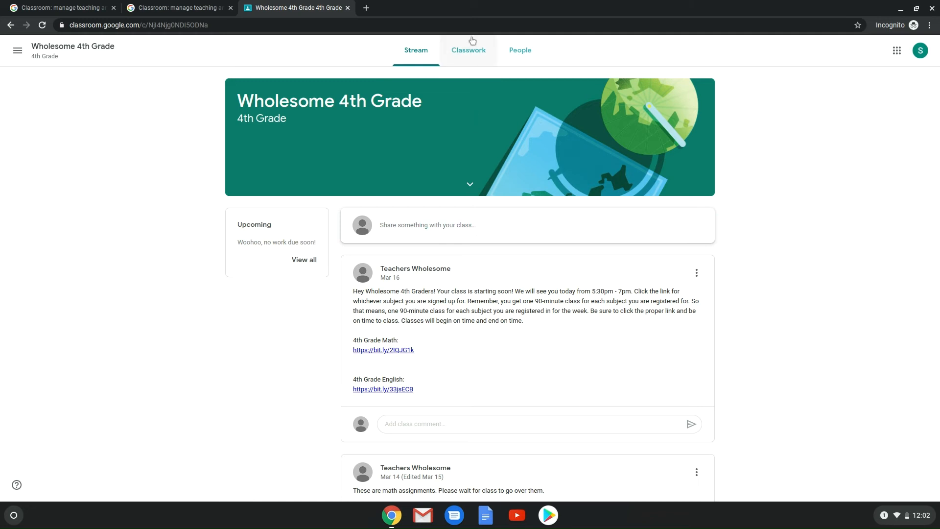
- Expand NJSLA Practice - Math & English on the Classwork page to show its PDF
left_click(468, 50)
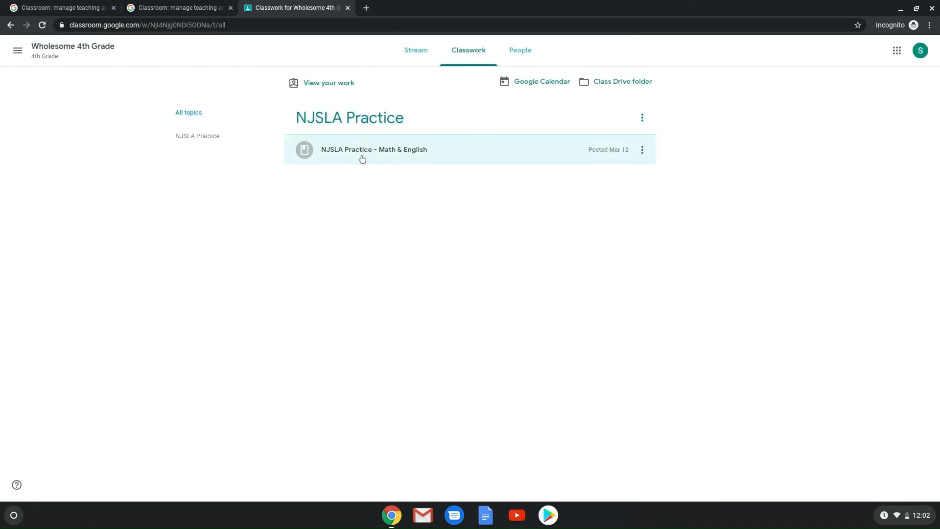
left_click(374, 150)
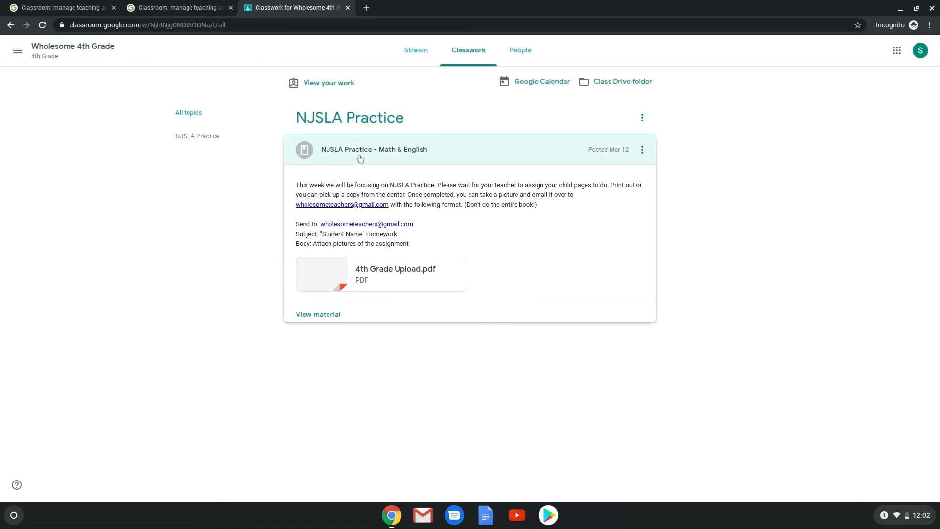
mouse_move(336, 273)
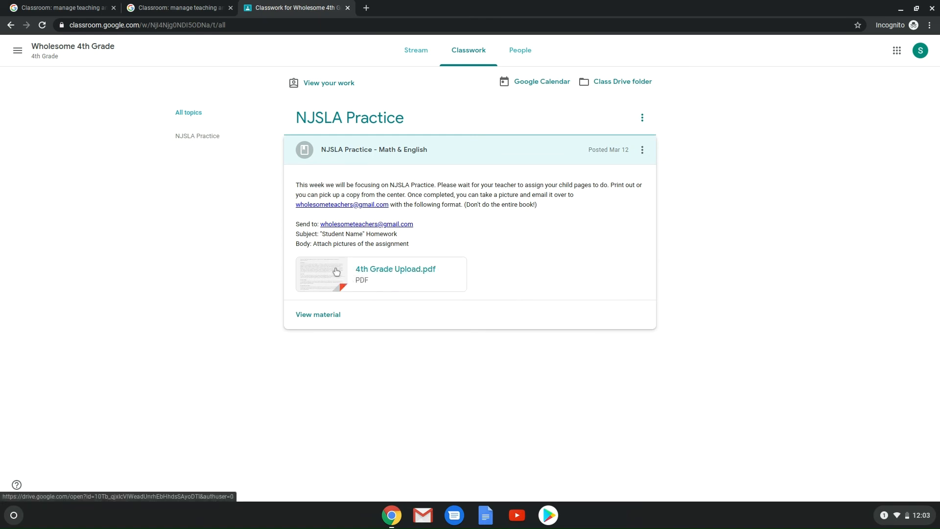
left_click(395, 269)
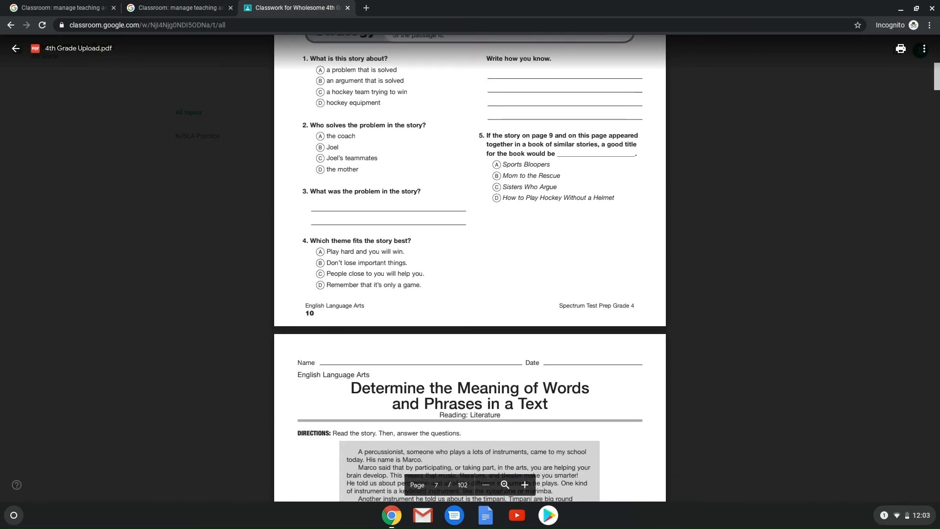
scroll("down", 3)
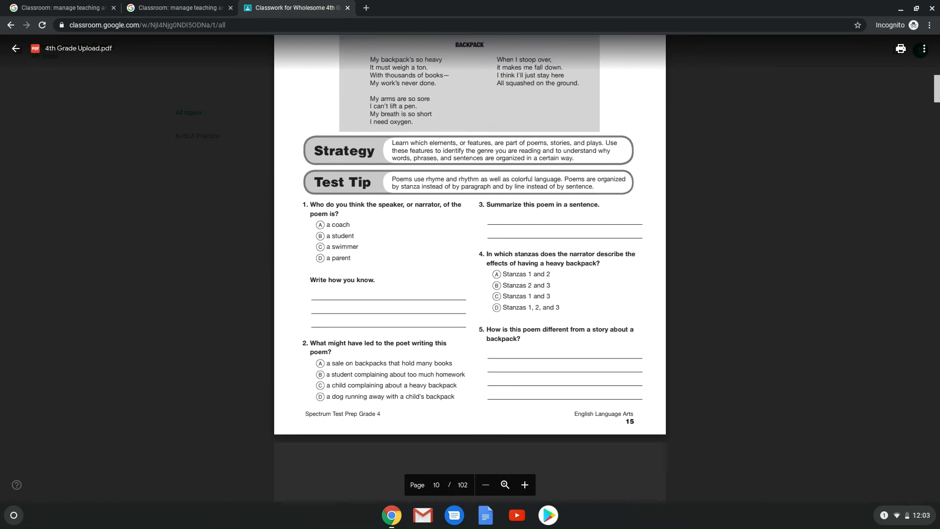
scroll("down", 3)
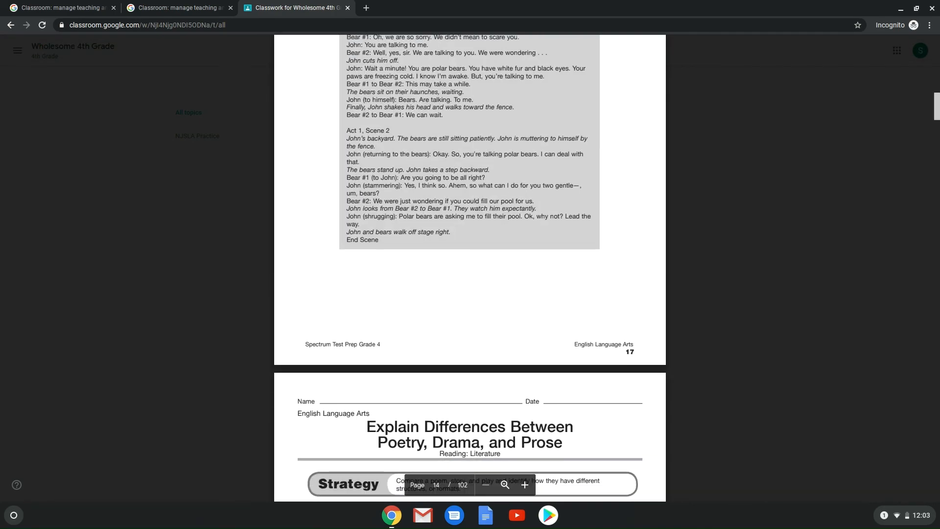
scroll("down", 3)
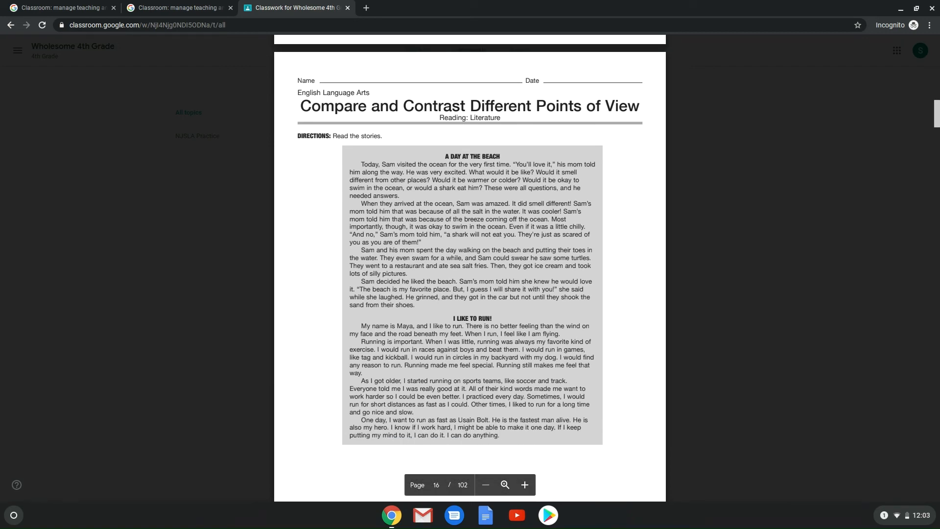
scroll("down", 3)
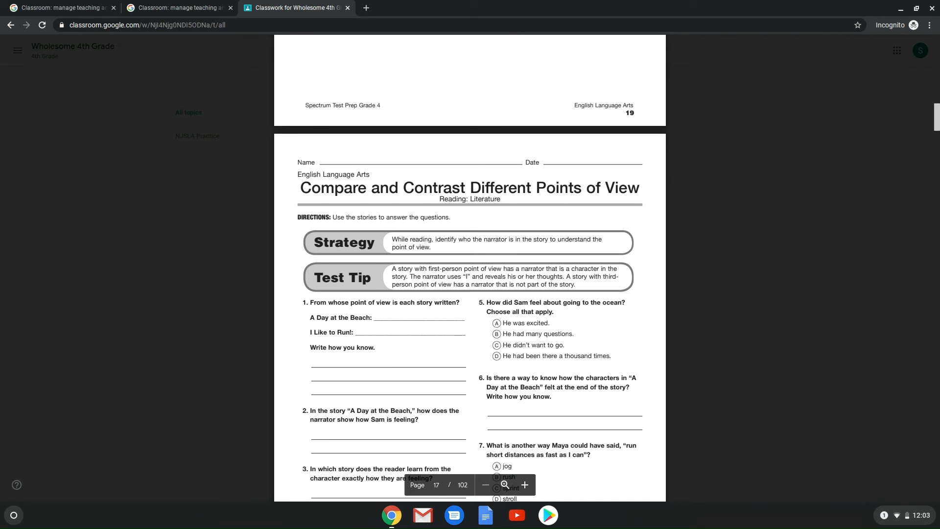
scroll("down", 3)
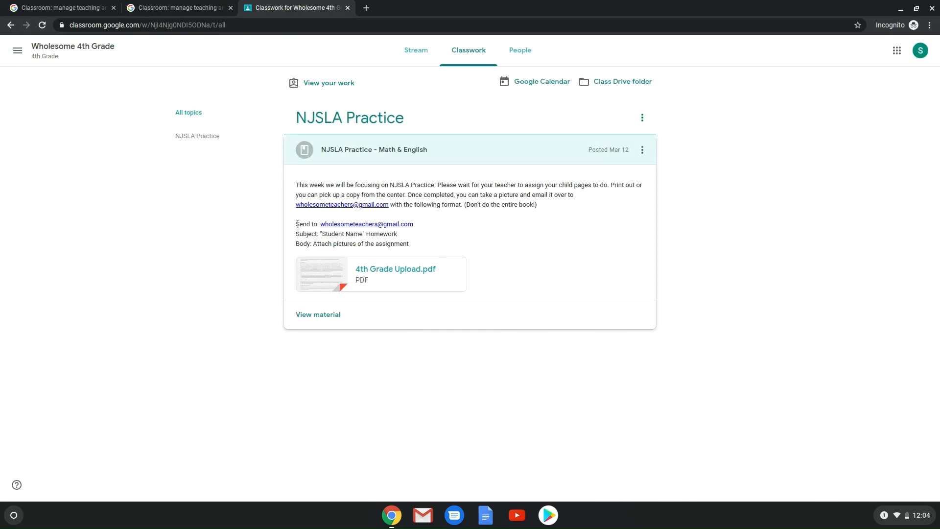
- Select the Send to, Subject and Body lines, then bring up the GC CODES document
double_click(302, 224)
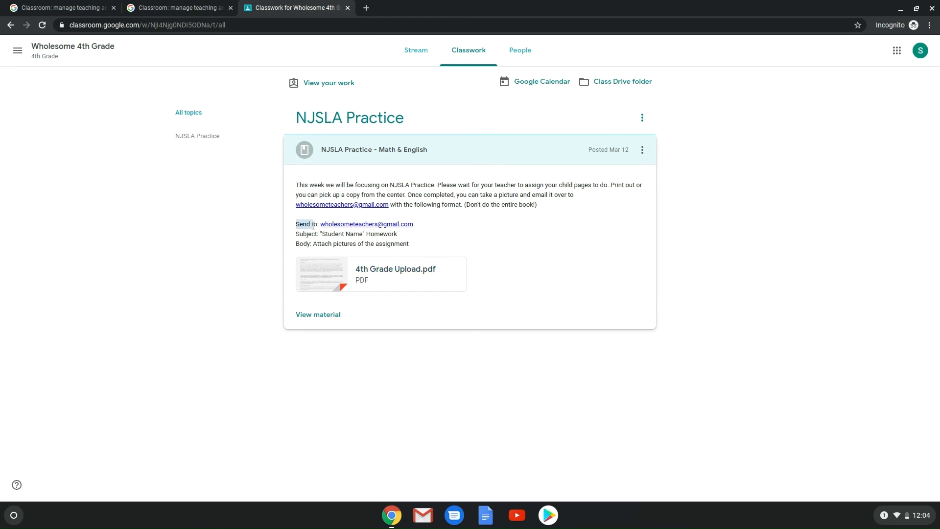
left_click_drag(296, 224, 417, 234)
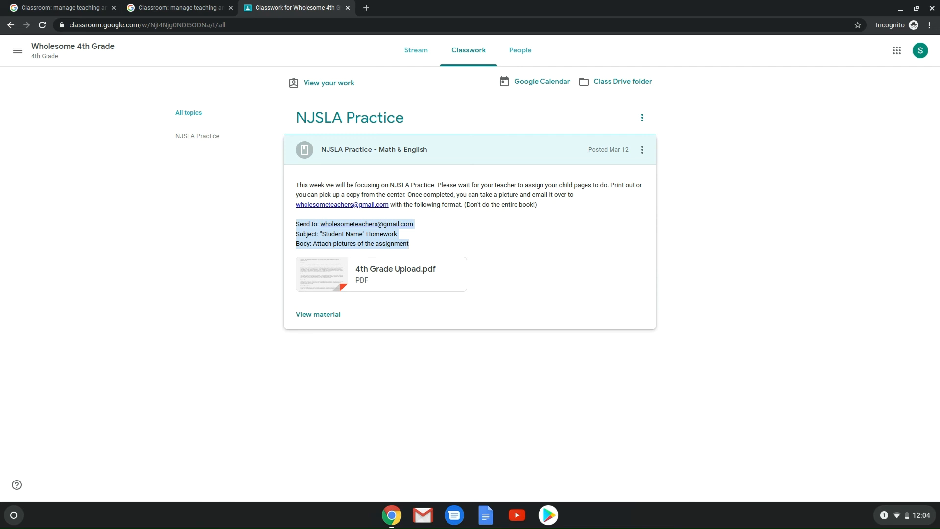
left_click(415, 50)
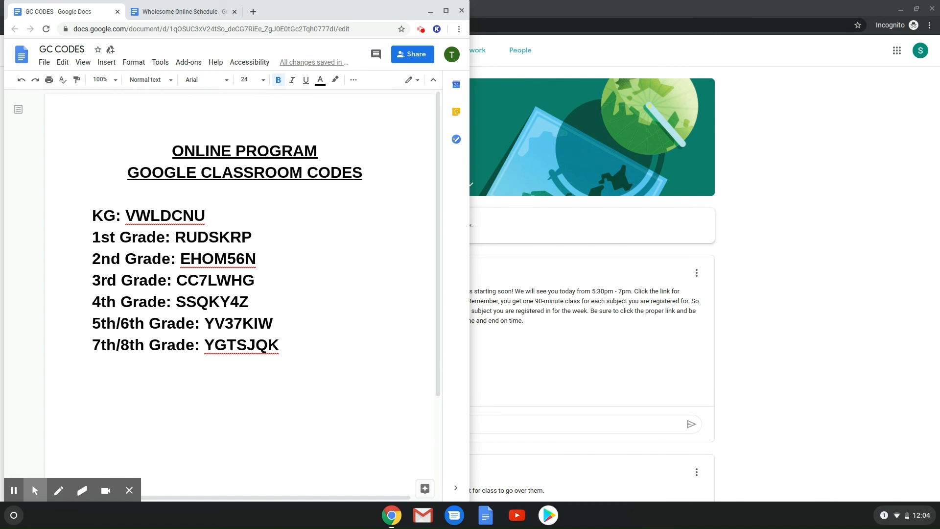
left_click(137, 376)
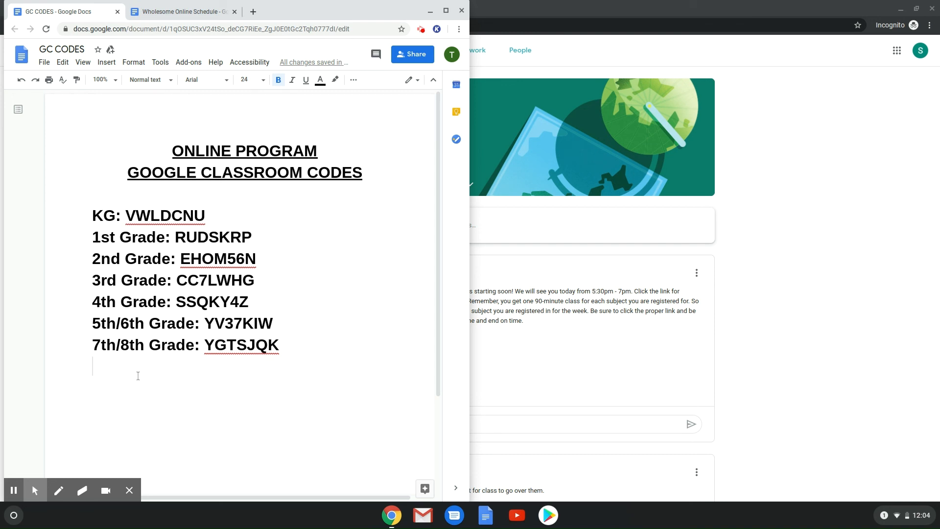
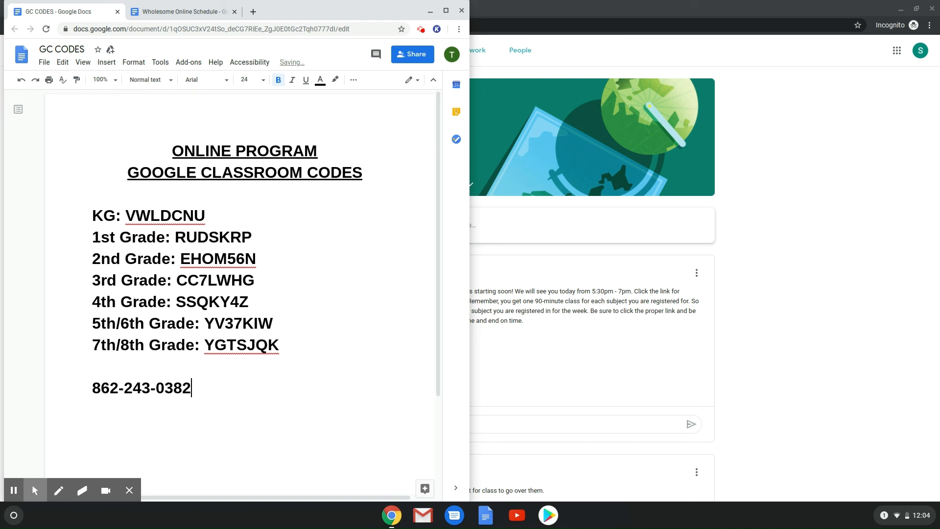